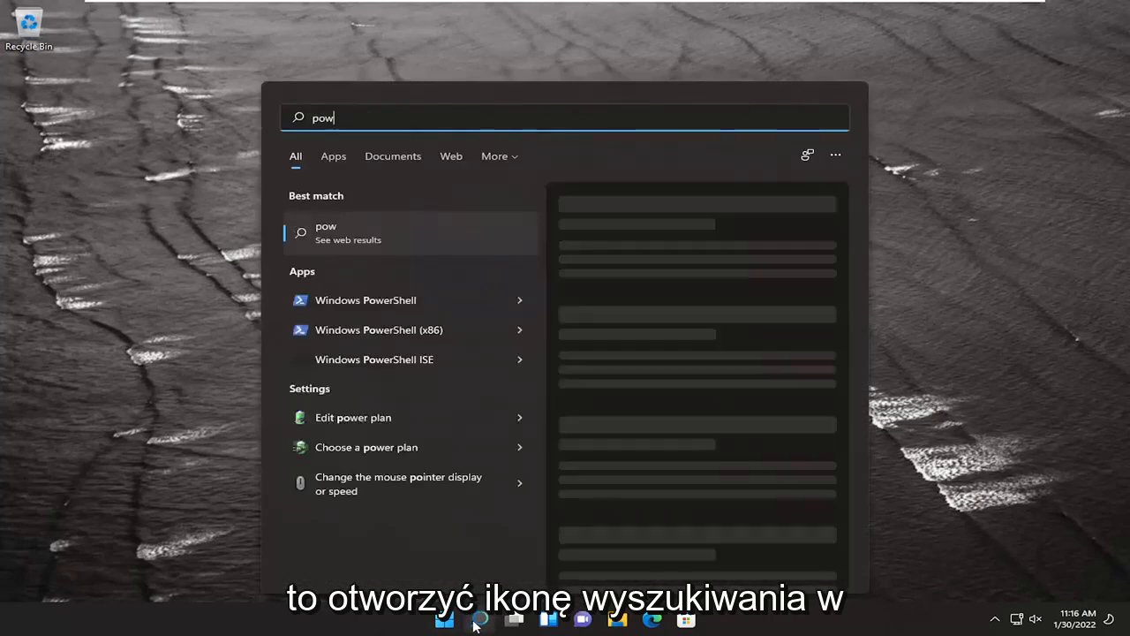
Search for 'powershell' and launch Windows PowerShell as administrator.
text(ershell)
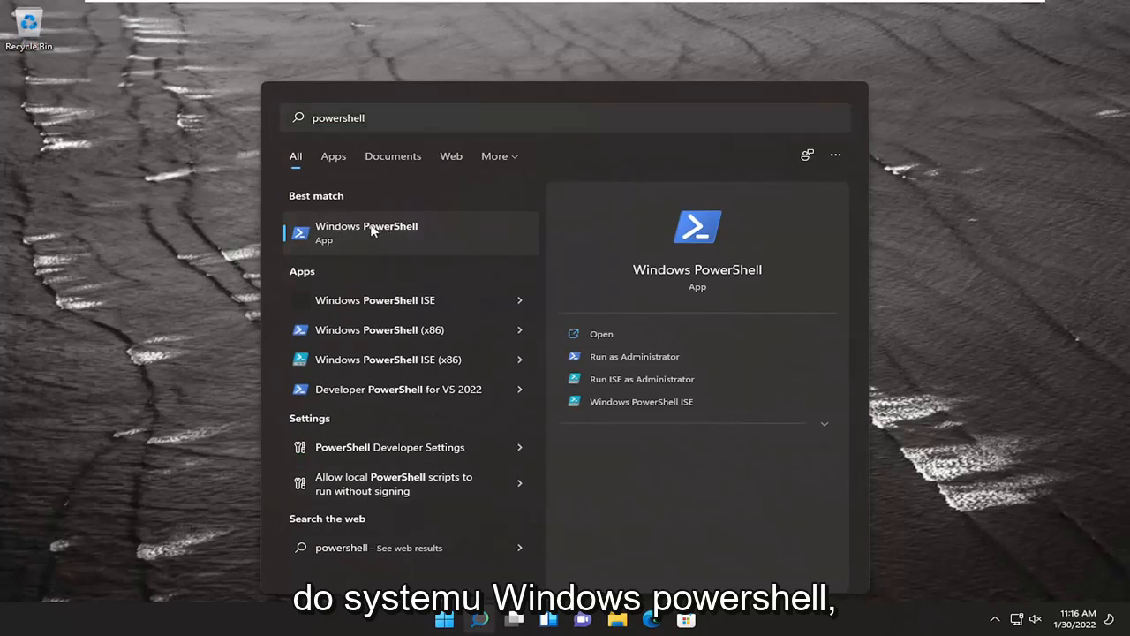
right_click(371, 230)
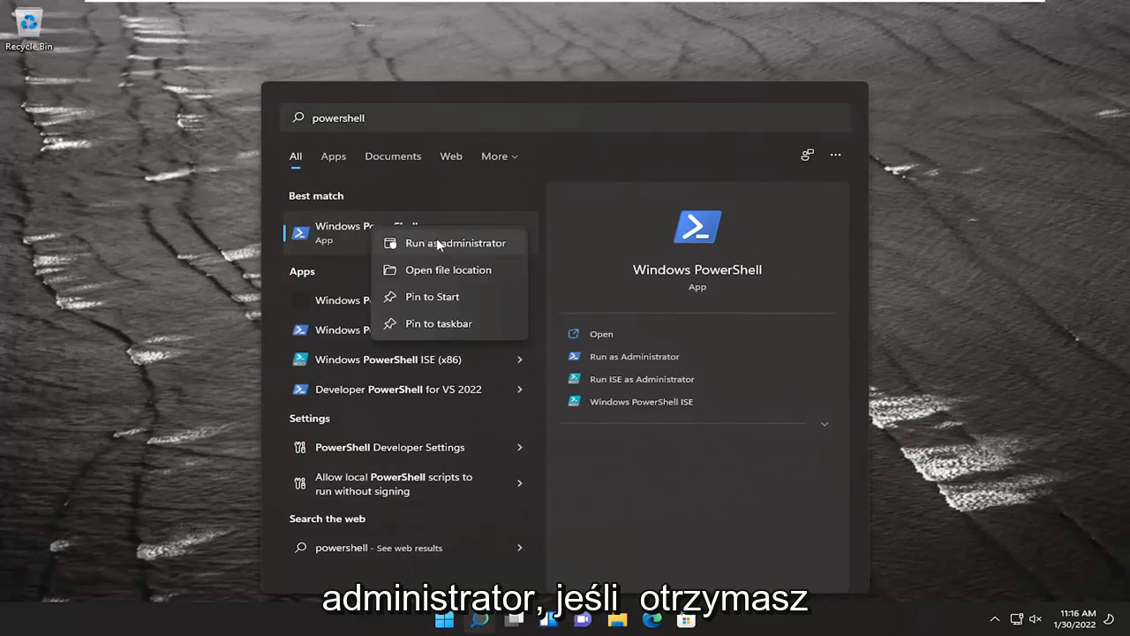
click(455, 243)
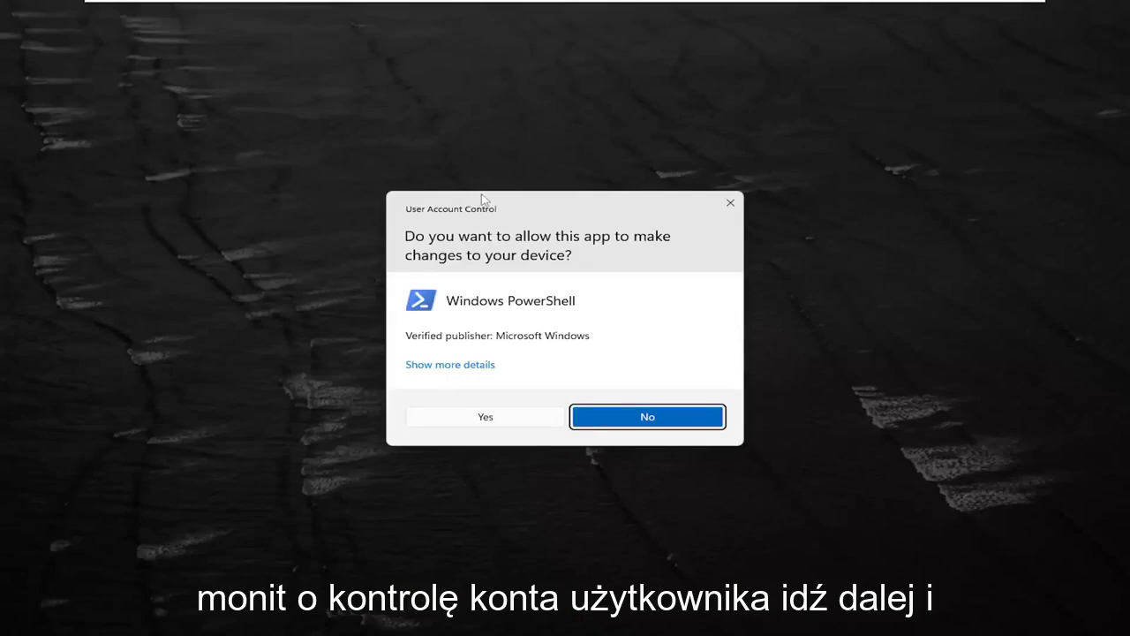
Accept the UAC prompt and move the admin PowerShell window toward the desktop's centre.
click(484, 415)
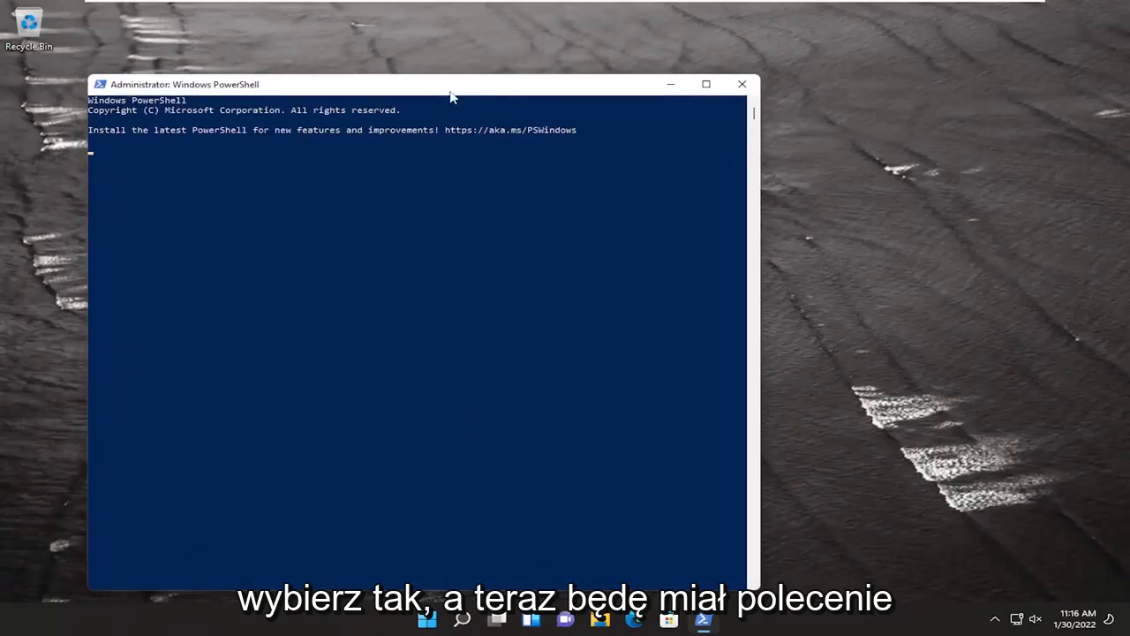
drag(450, 84, 538, 49)
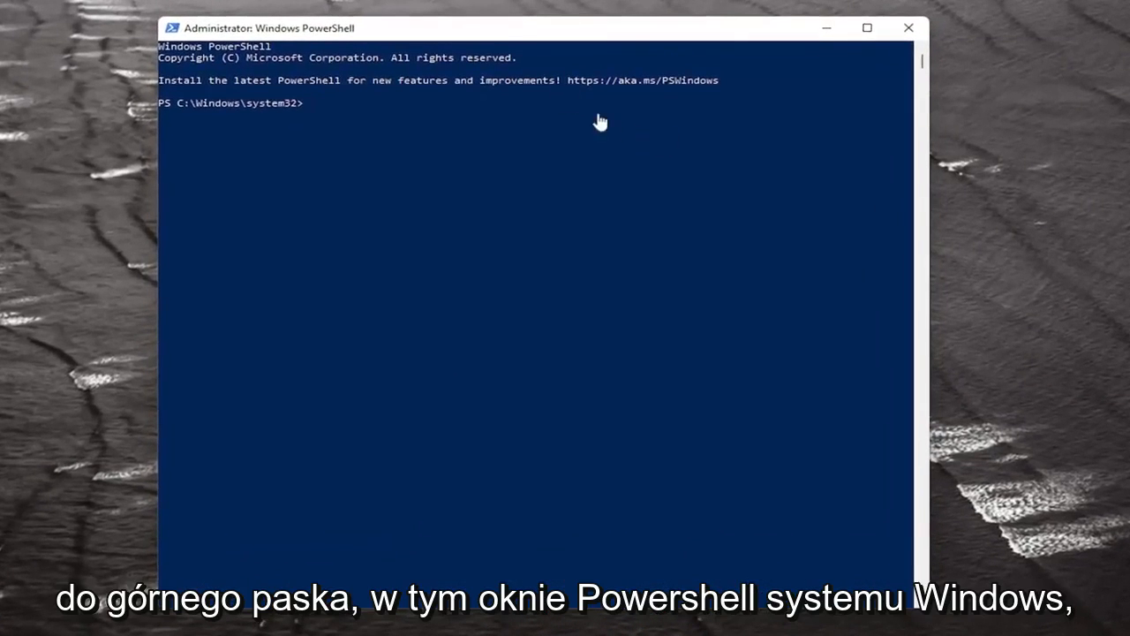
mouse_move(527, 42)
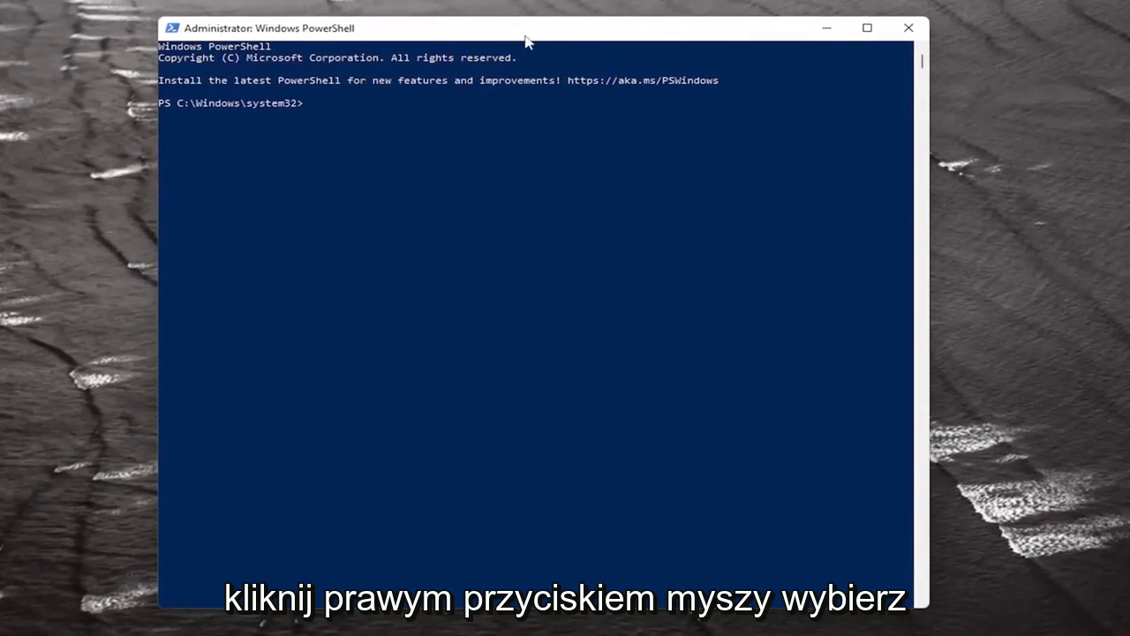
Paste and run 'Get-AppxPackage *photos* | Remove-AppxPackage' at the admin prompt.
right_click(353, 28)
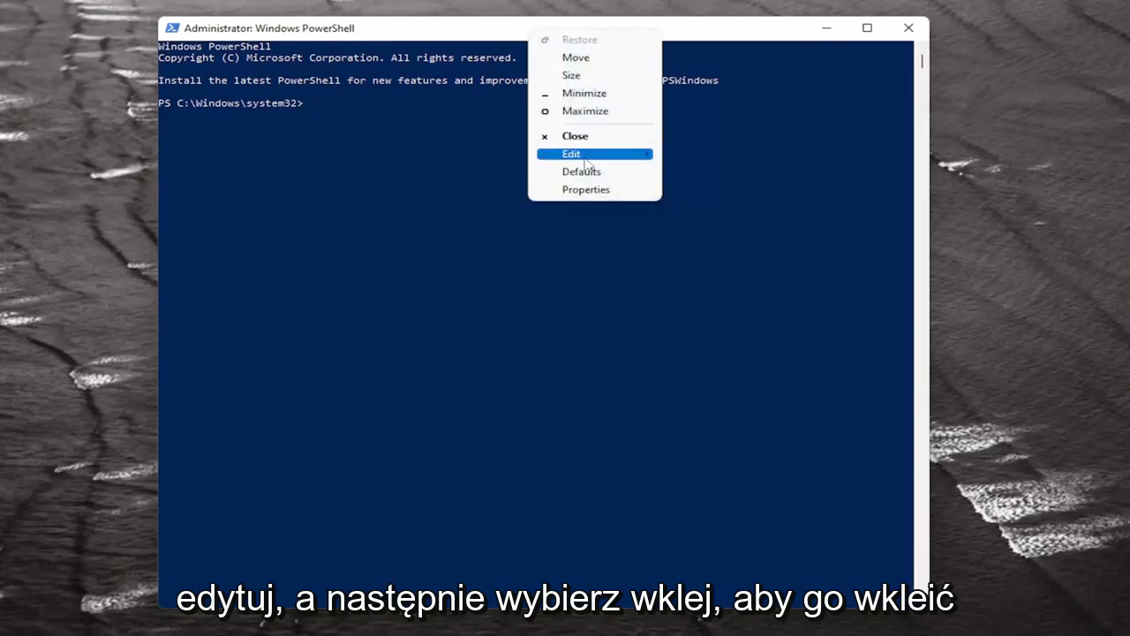
click(571, 154)
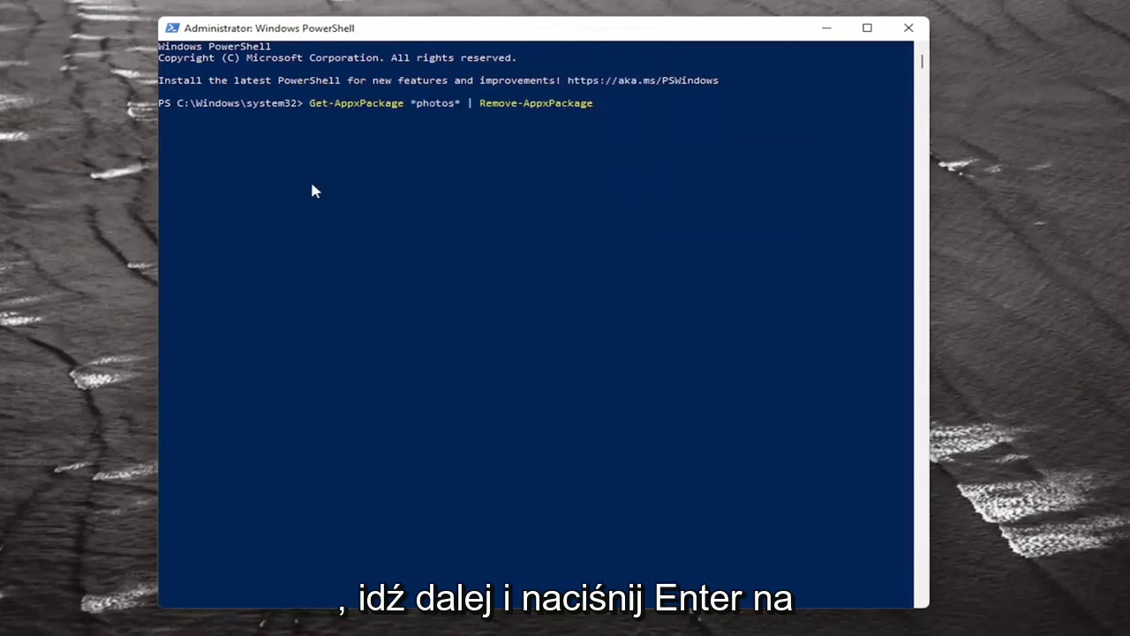
key(Return)
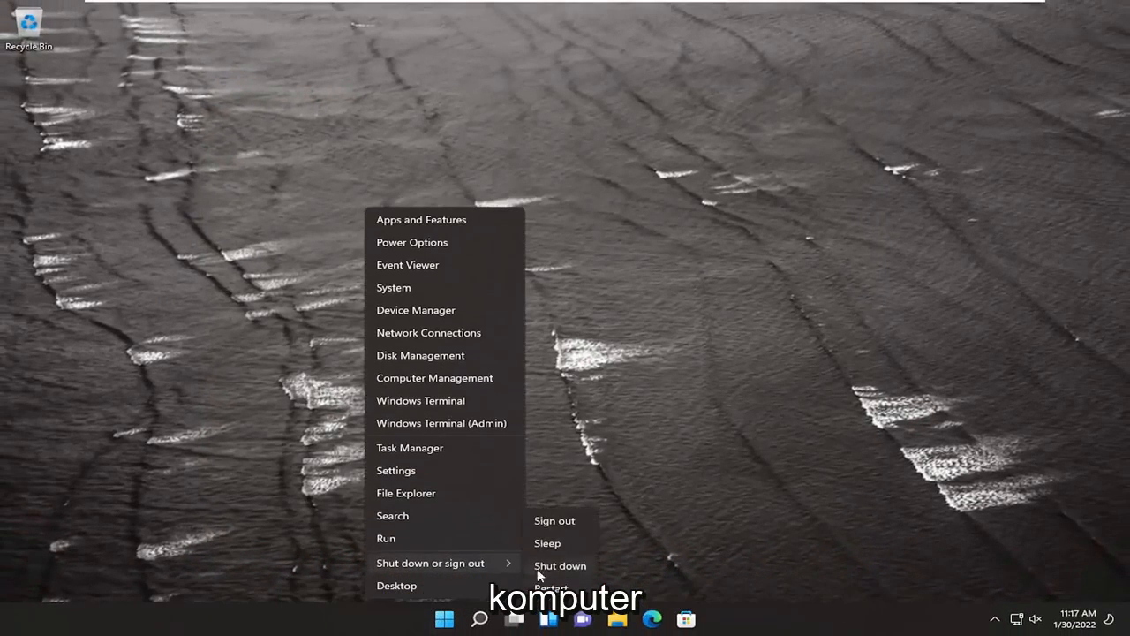
Choose Restart from the shut-down options to reboot Windows.
click(550, 586)
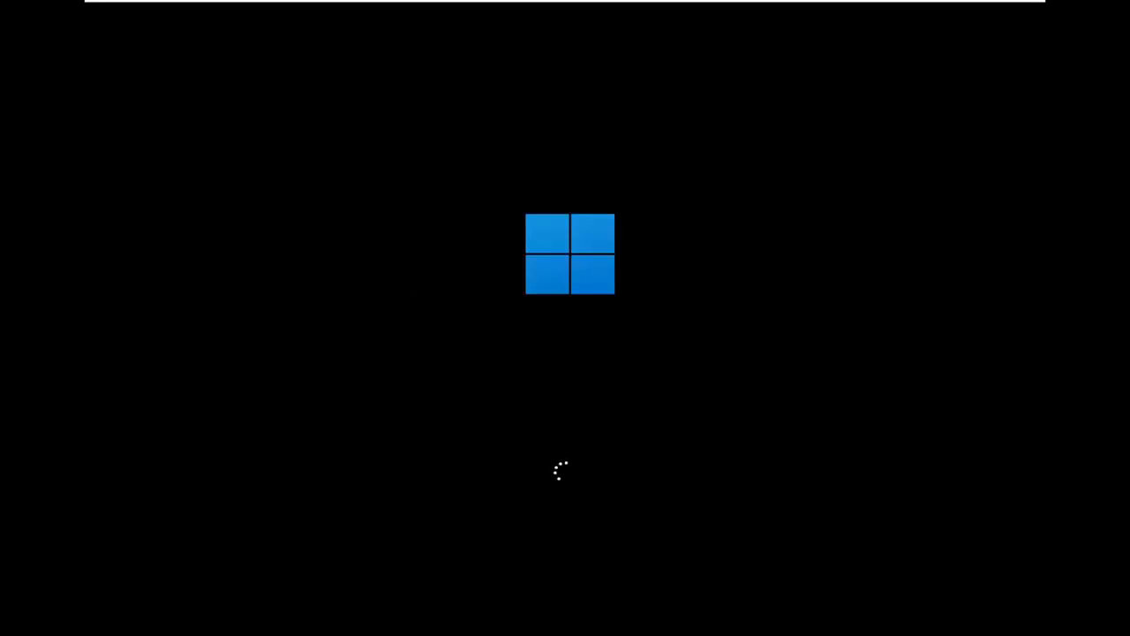